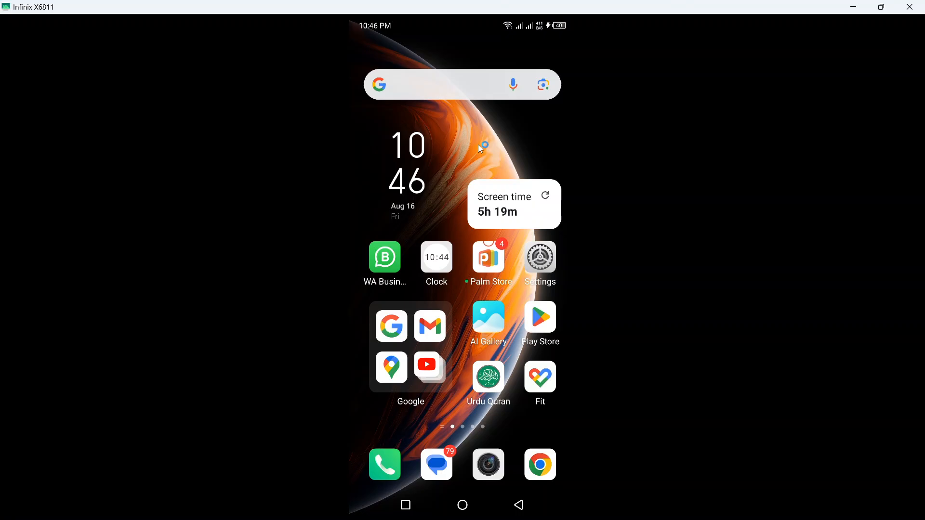
pyautogui.moveTo(454, 247)
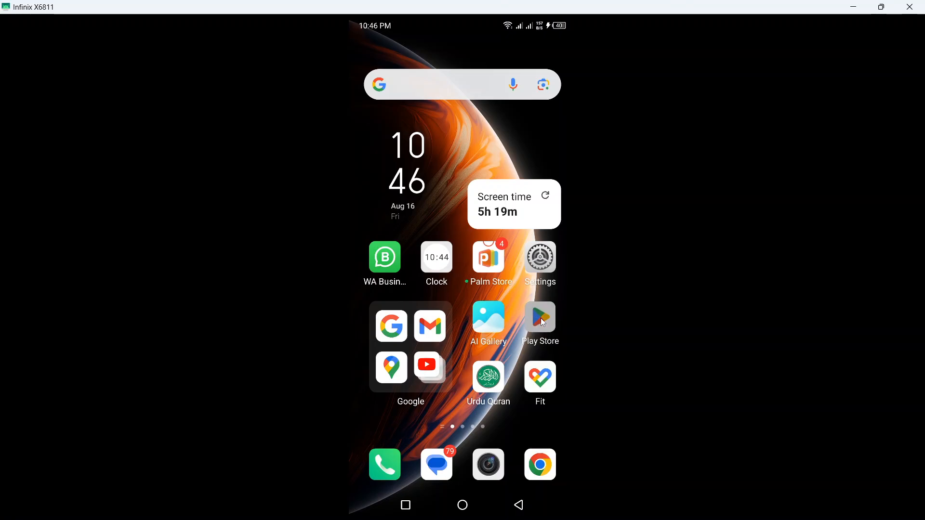
# - Search Play Store for TikTok and update it, then open the phone's Settings from Home
pyautogui.click(539, 316)
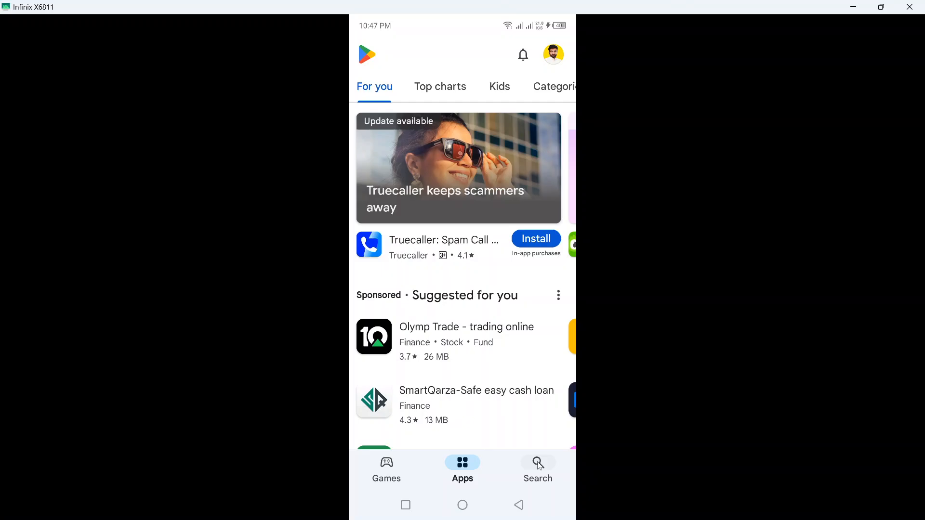
pyautogui.click(538, 468)
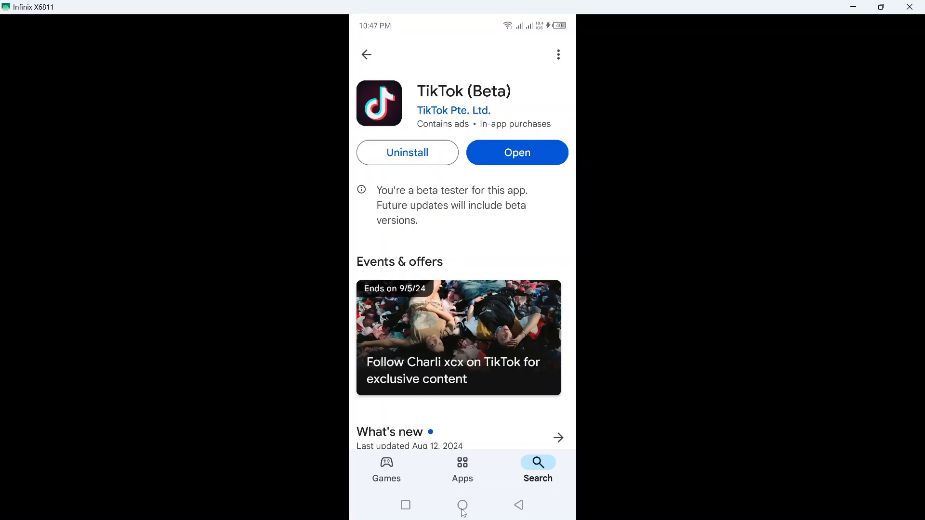
pyautogui.click(461, 504)
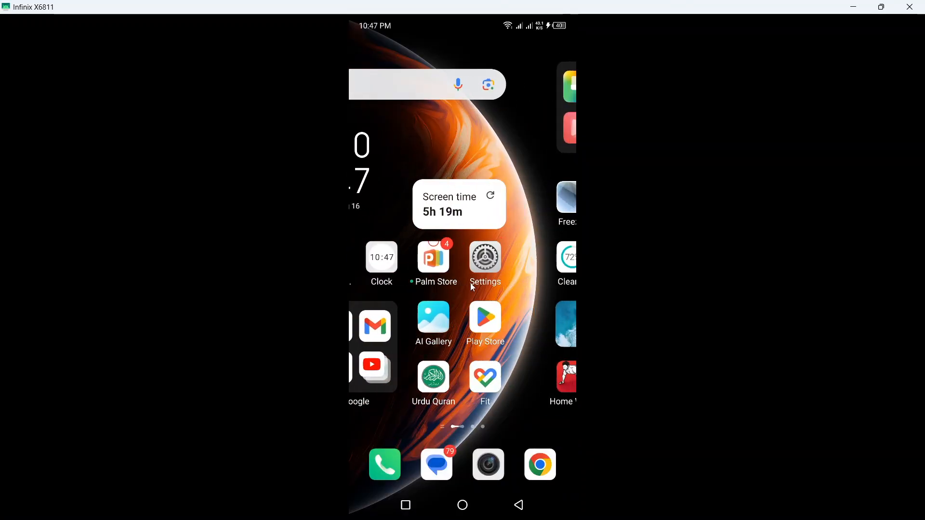
pyautogui.click(485, 258)
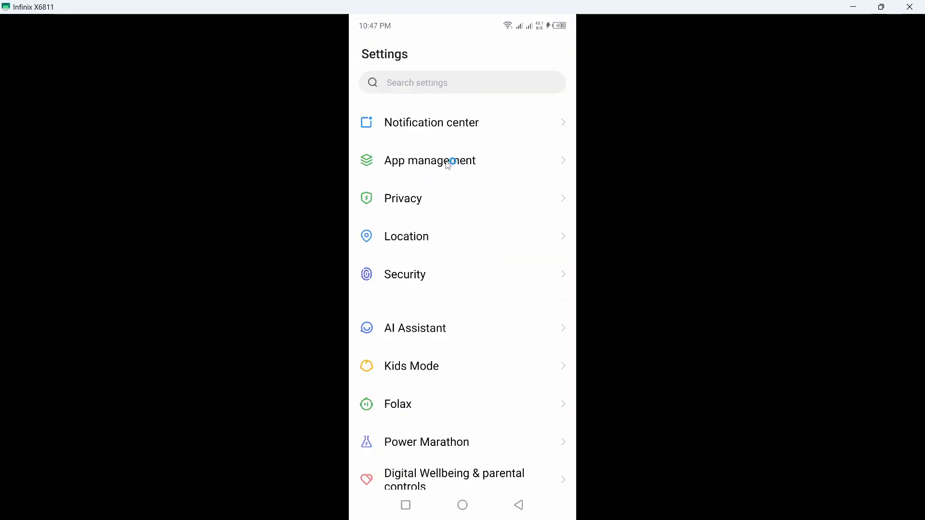
# - Find 'tiktok' in App management's app list and open its app info page
pyautogui.click(429, 160)
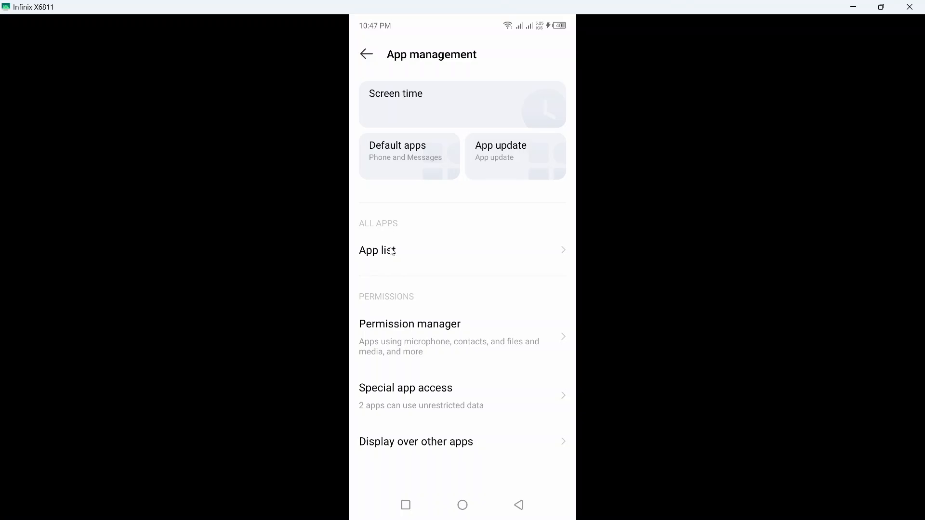
pyautogui.click(376, 250)
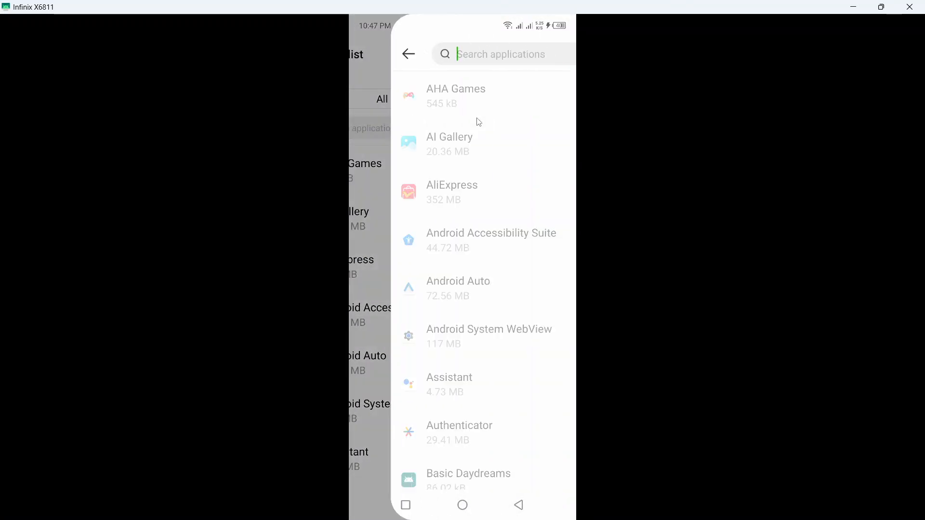
pyautogui.write('tiktok')
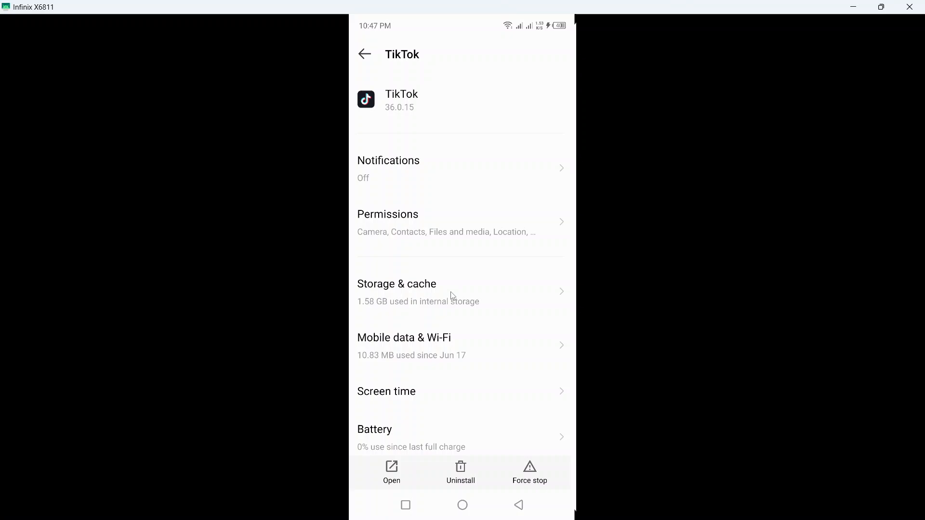
# - Clear TikTok's storage and cache, then swipe the home screen to the Social folder
pyautogui.click(397, 292)
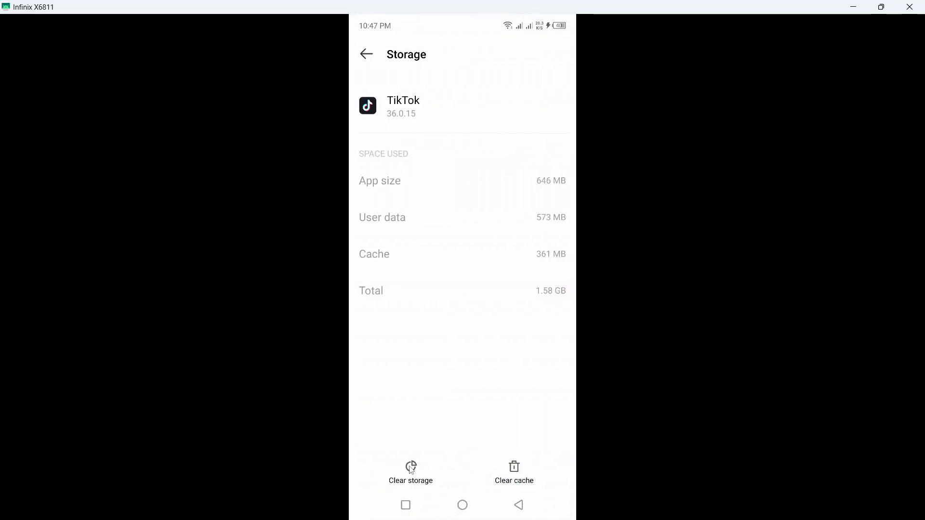
pyautogui.click(365, 53)
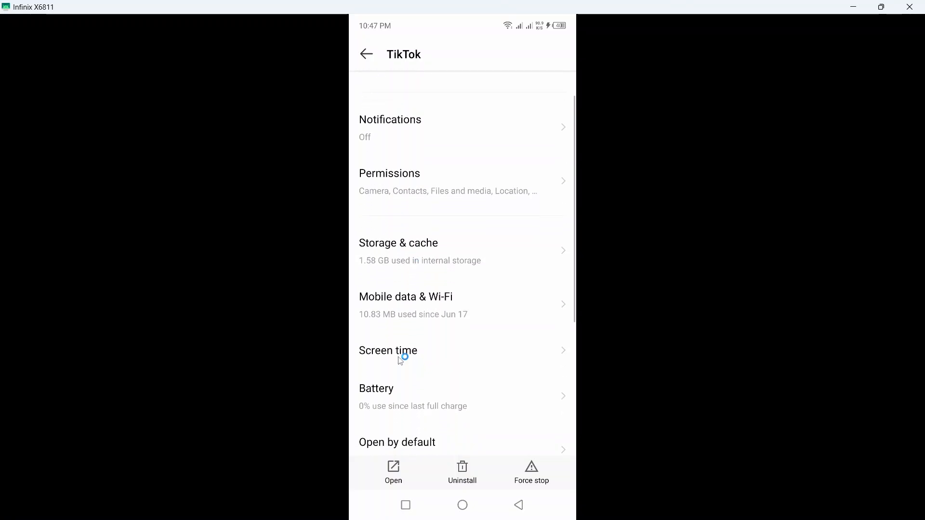
pyautogui.scroll(-3)
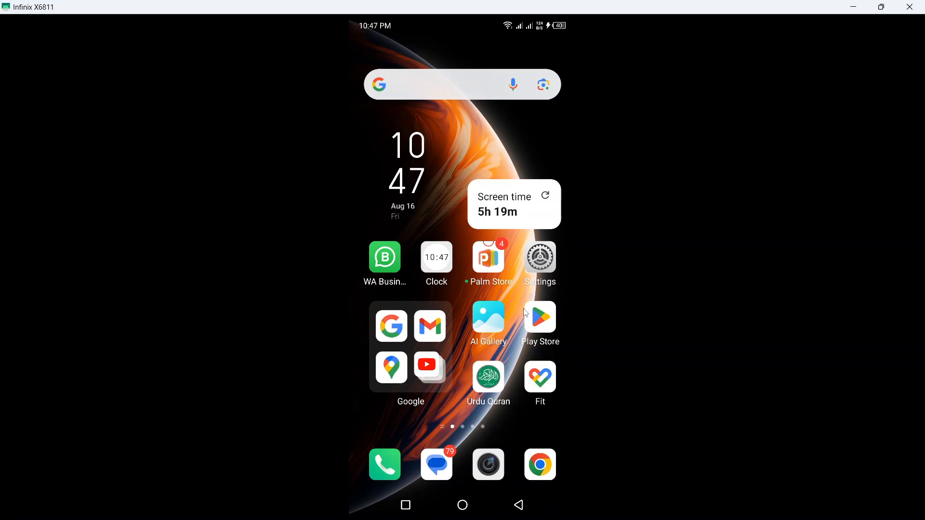
pyautogui.hscroll(-3)
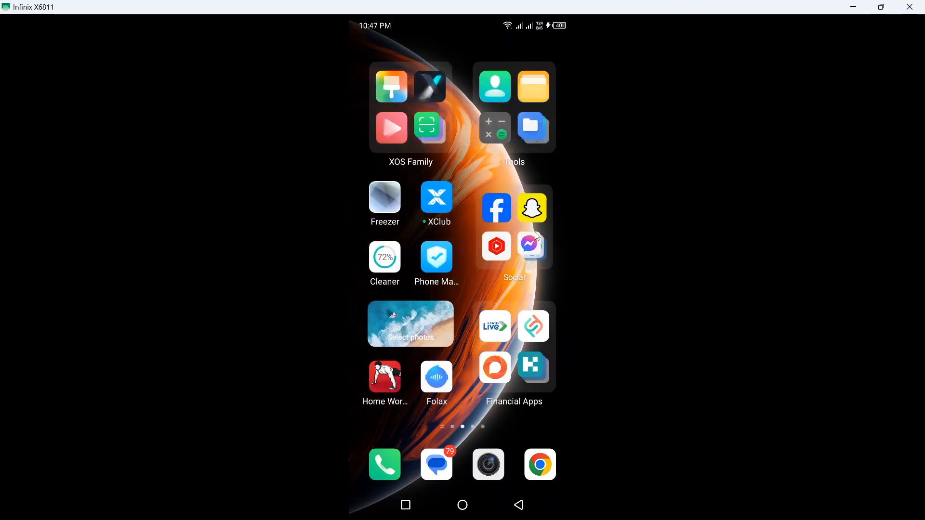
pyautogui.click(514, 247)
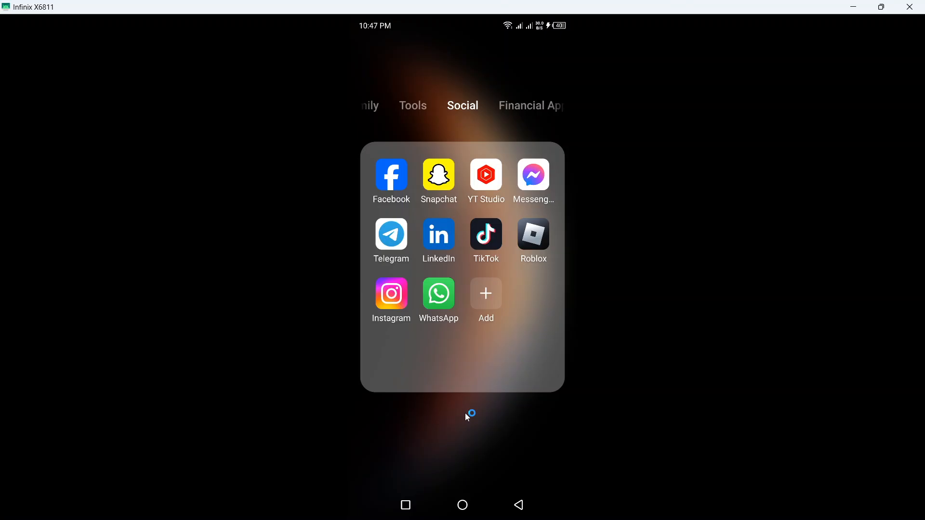